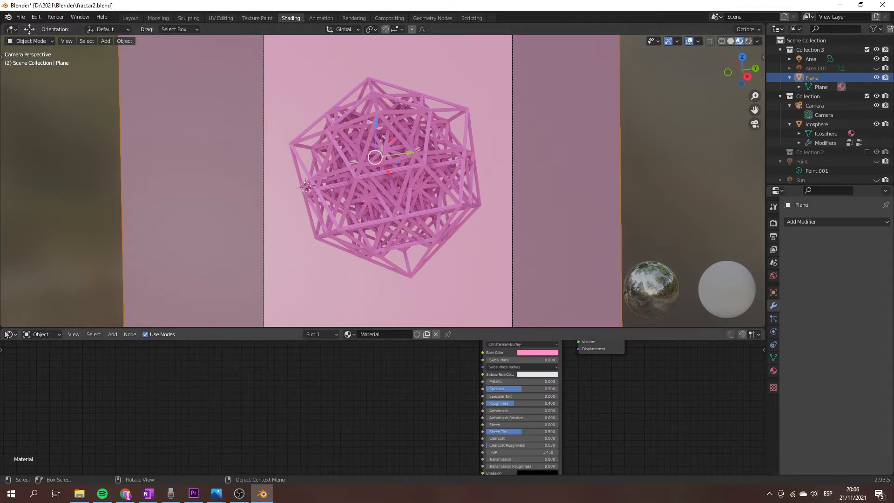
pyautogui.moveTo(285, 295)
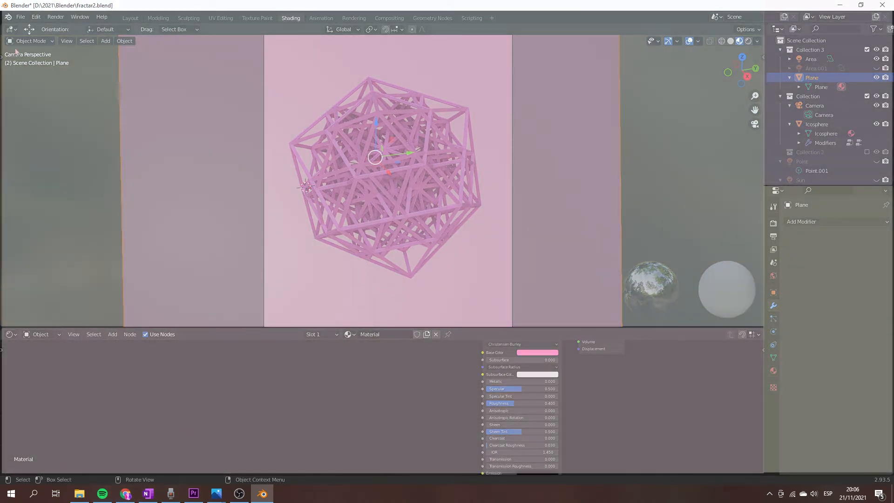
pyautogui.moveTo(549, 31)
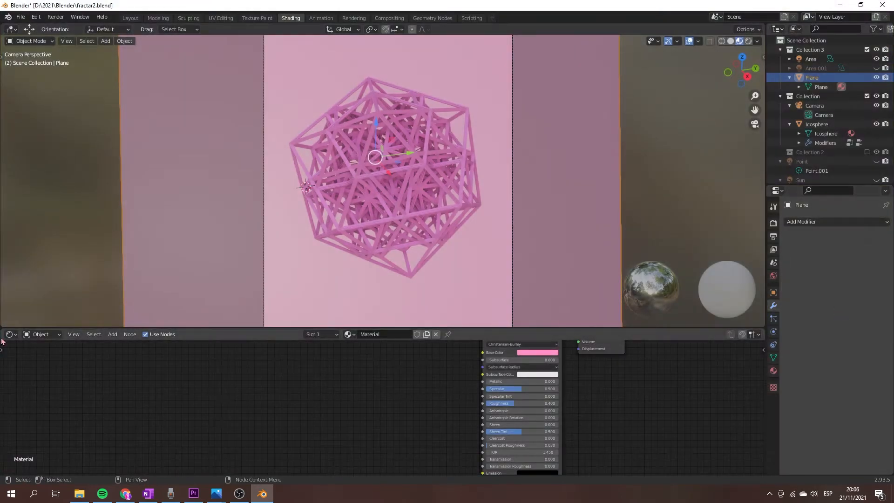
pyautogui.click(9, 334)
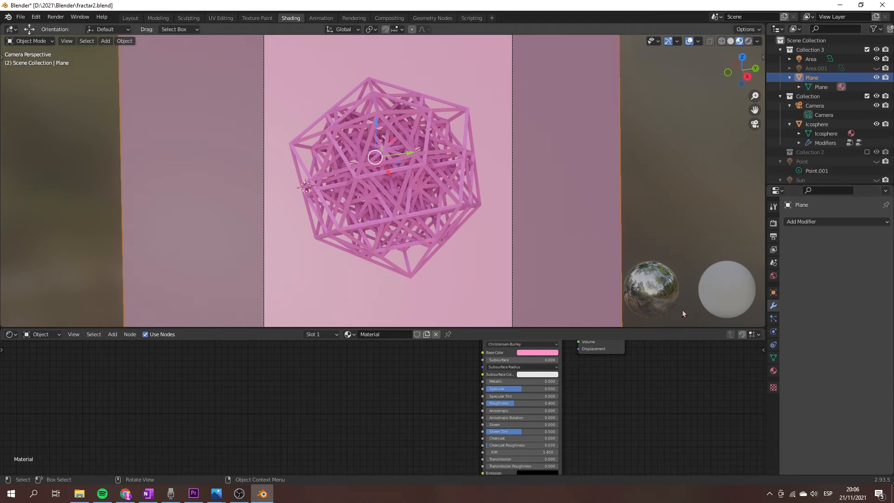
pyautogui.moveTo(667, 326)
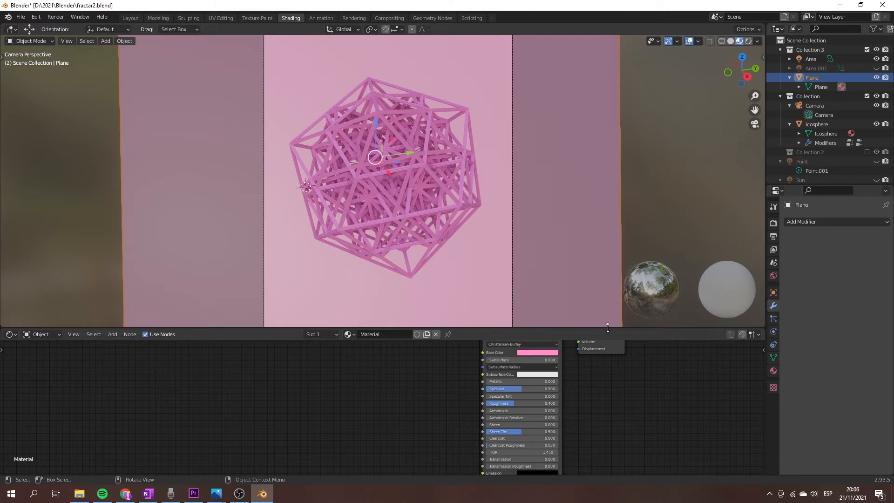
pyautogui.moveTo(576, 326)
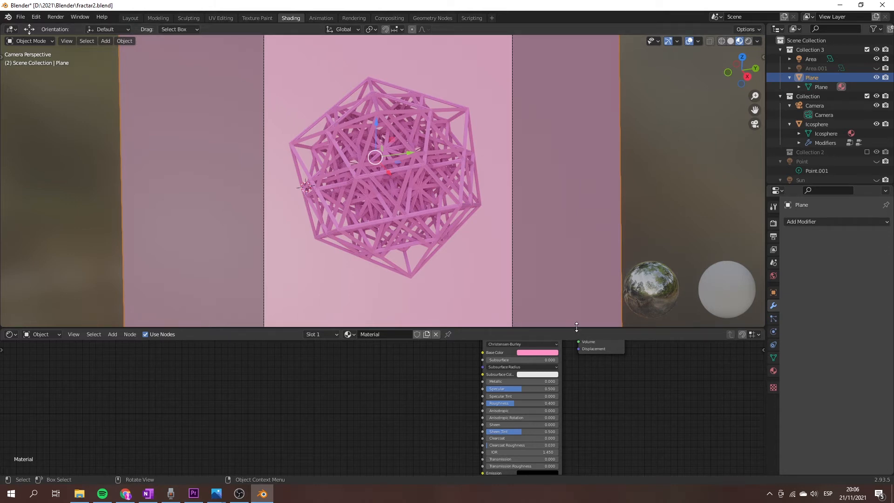